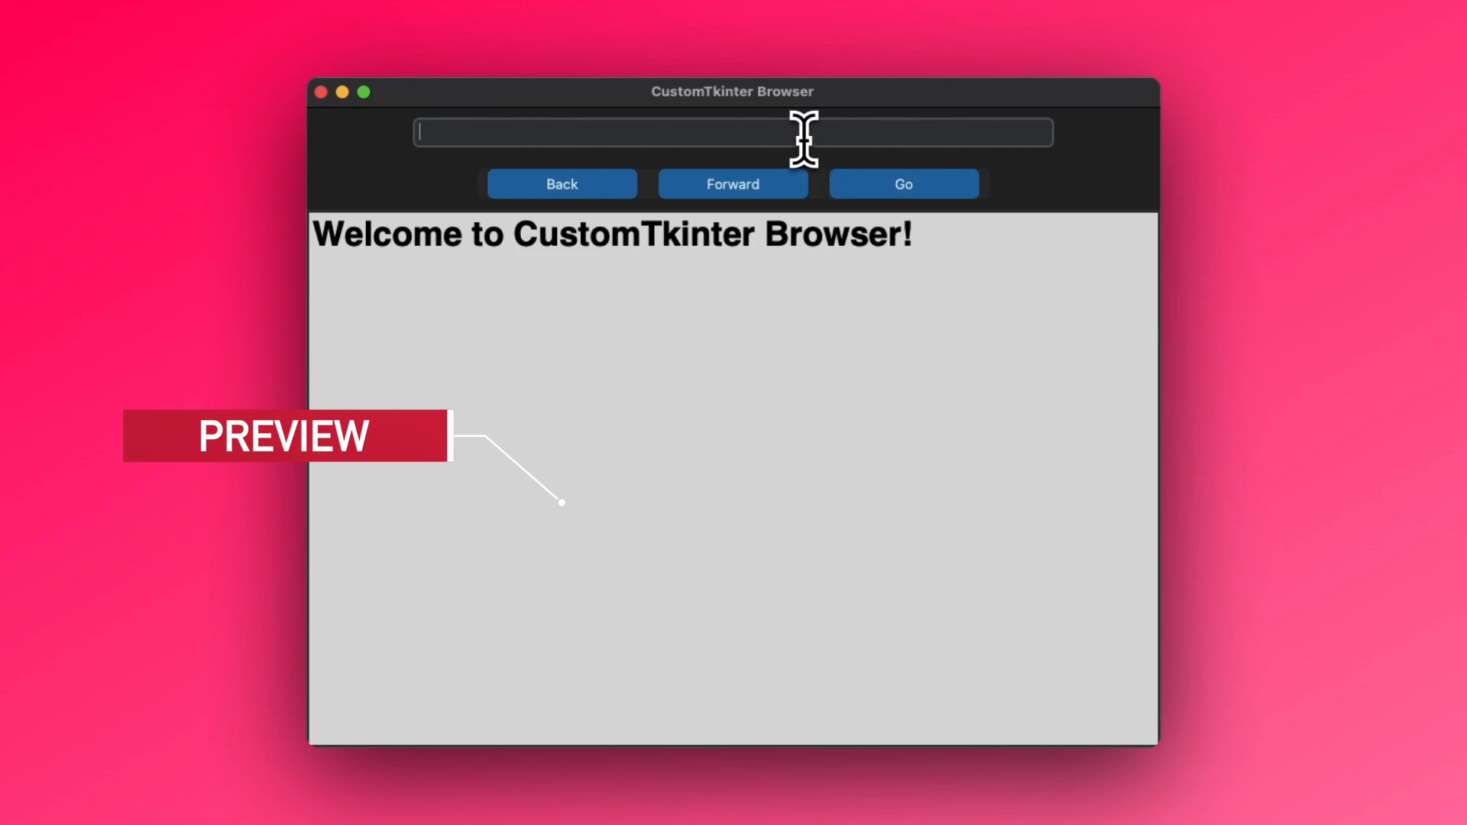
type("www.google.com")
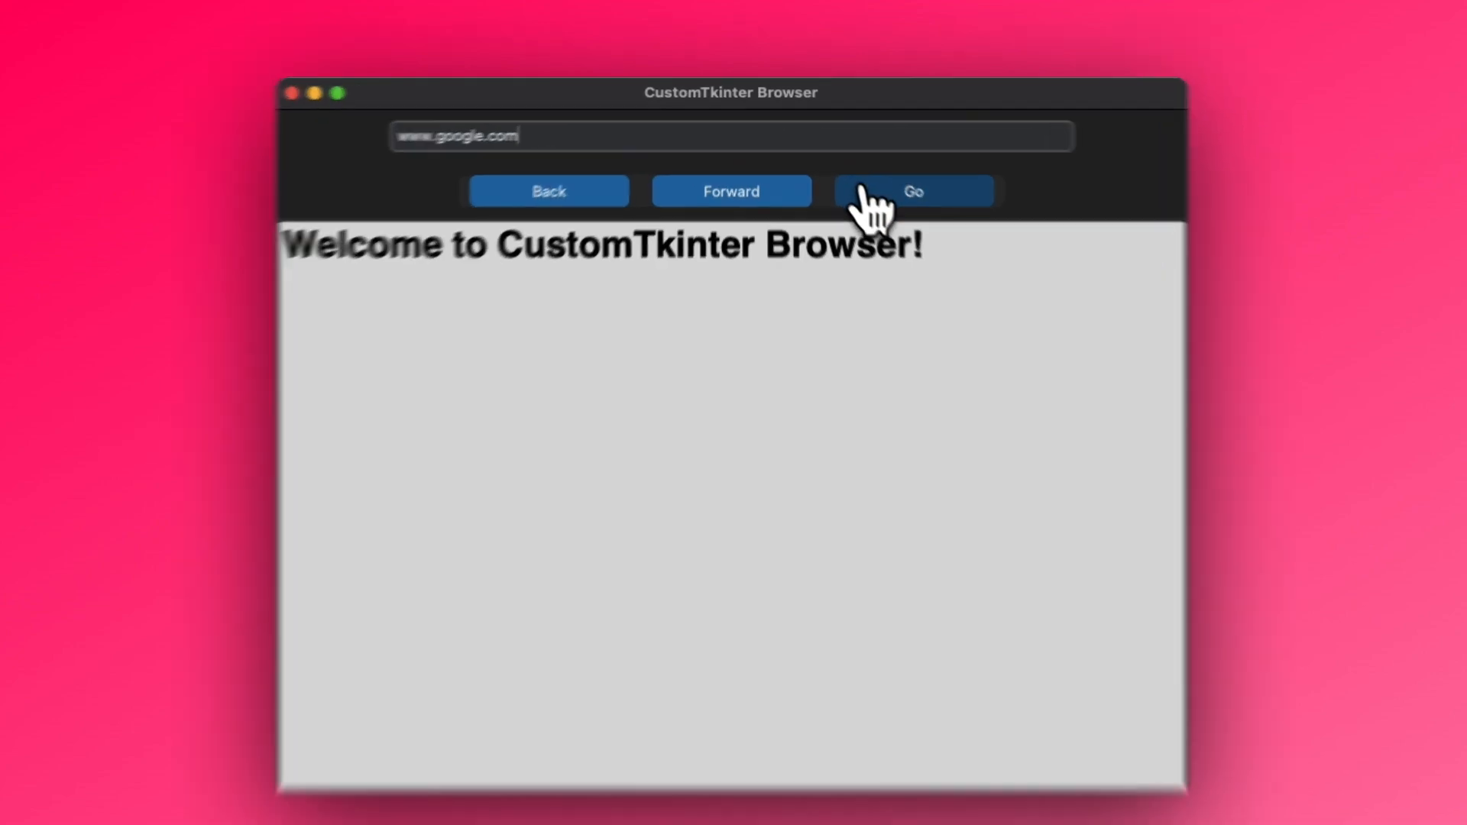
left_click(912, 191)
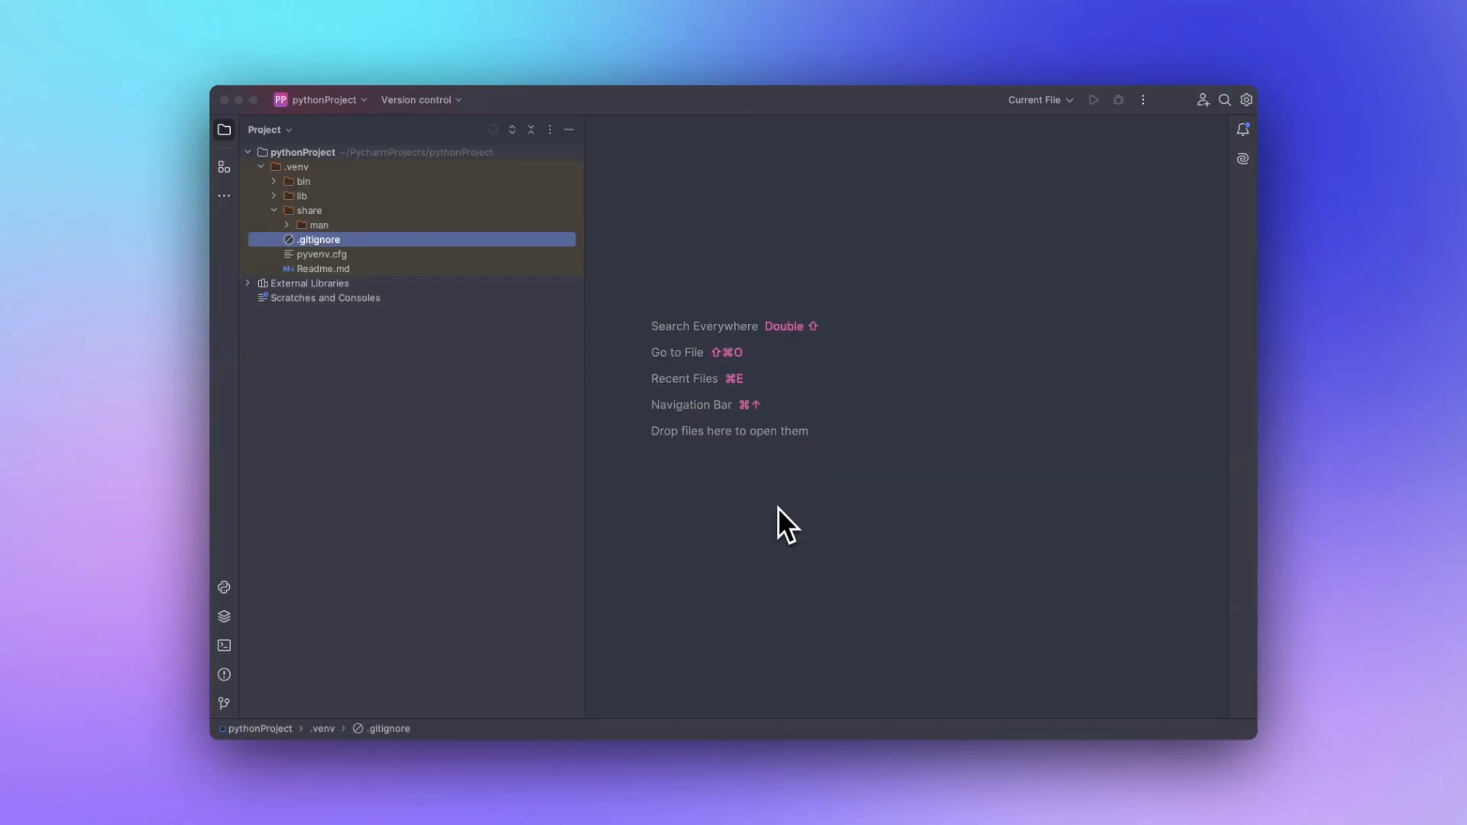
mouse_move(512, 278)
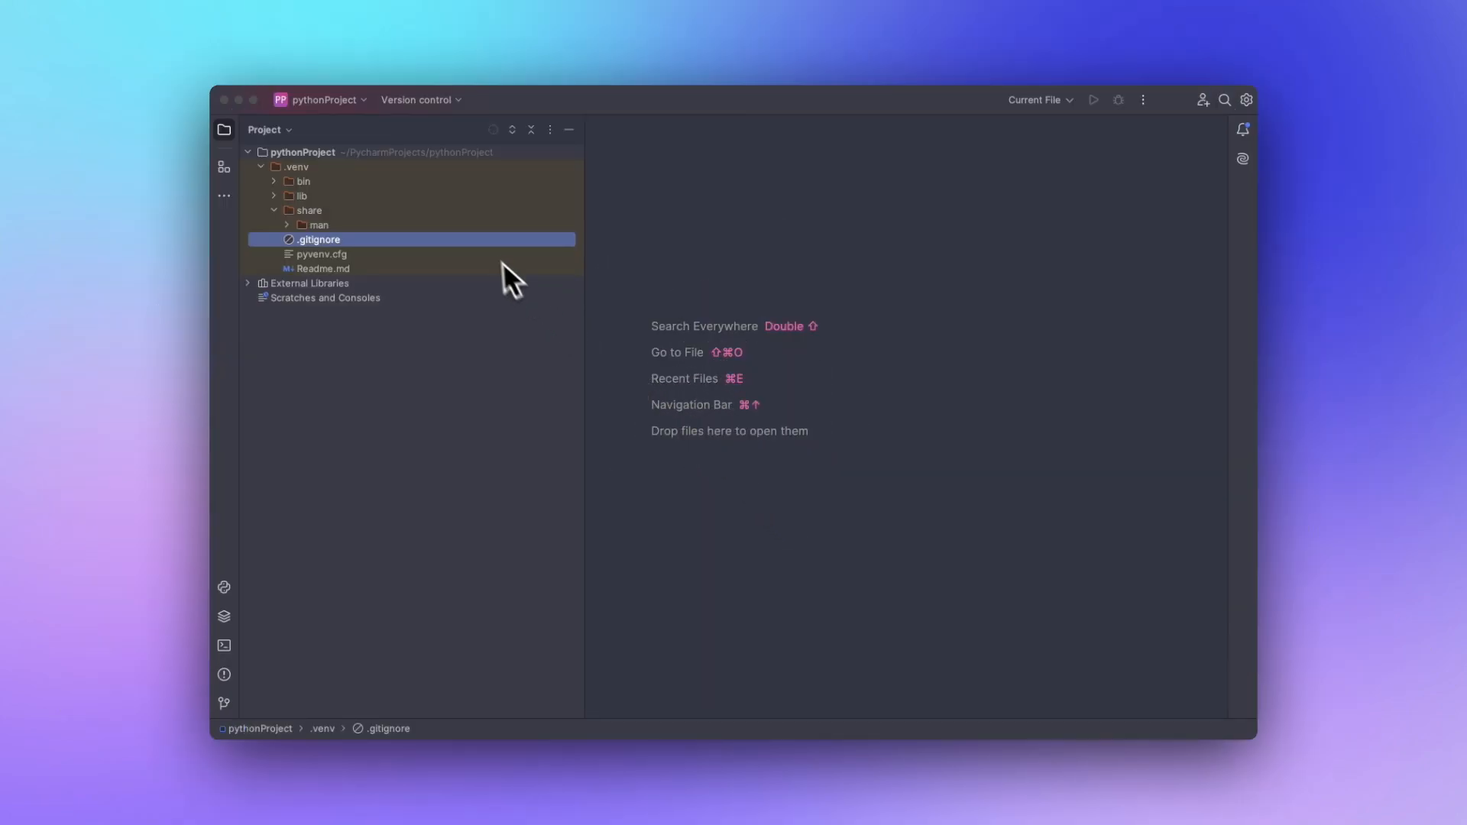
Create a new Python file named browser.py in the project.
right_click(318, 240)
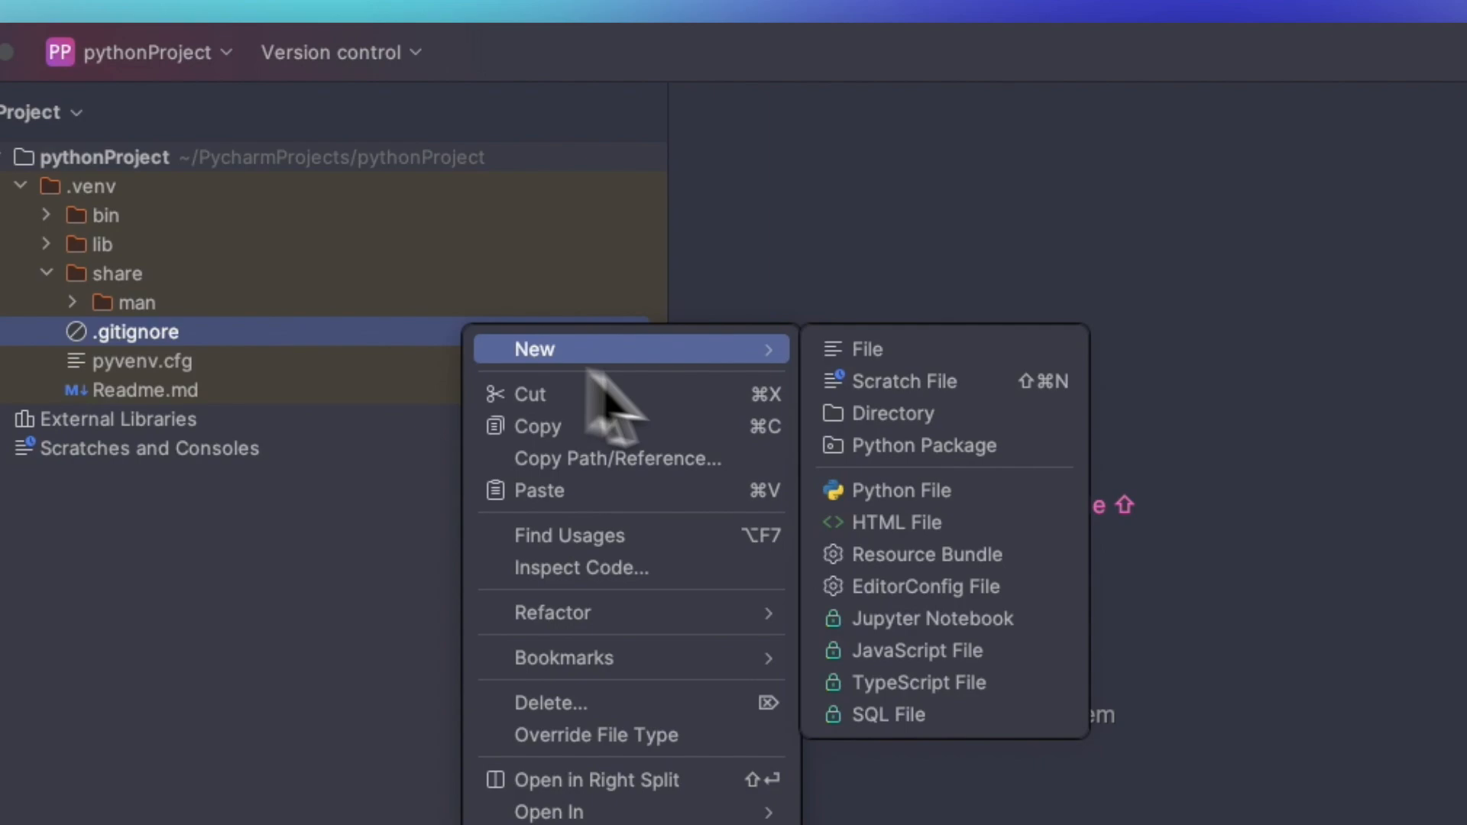
left_click(898, 489)
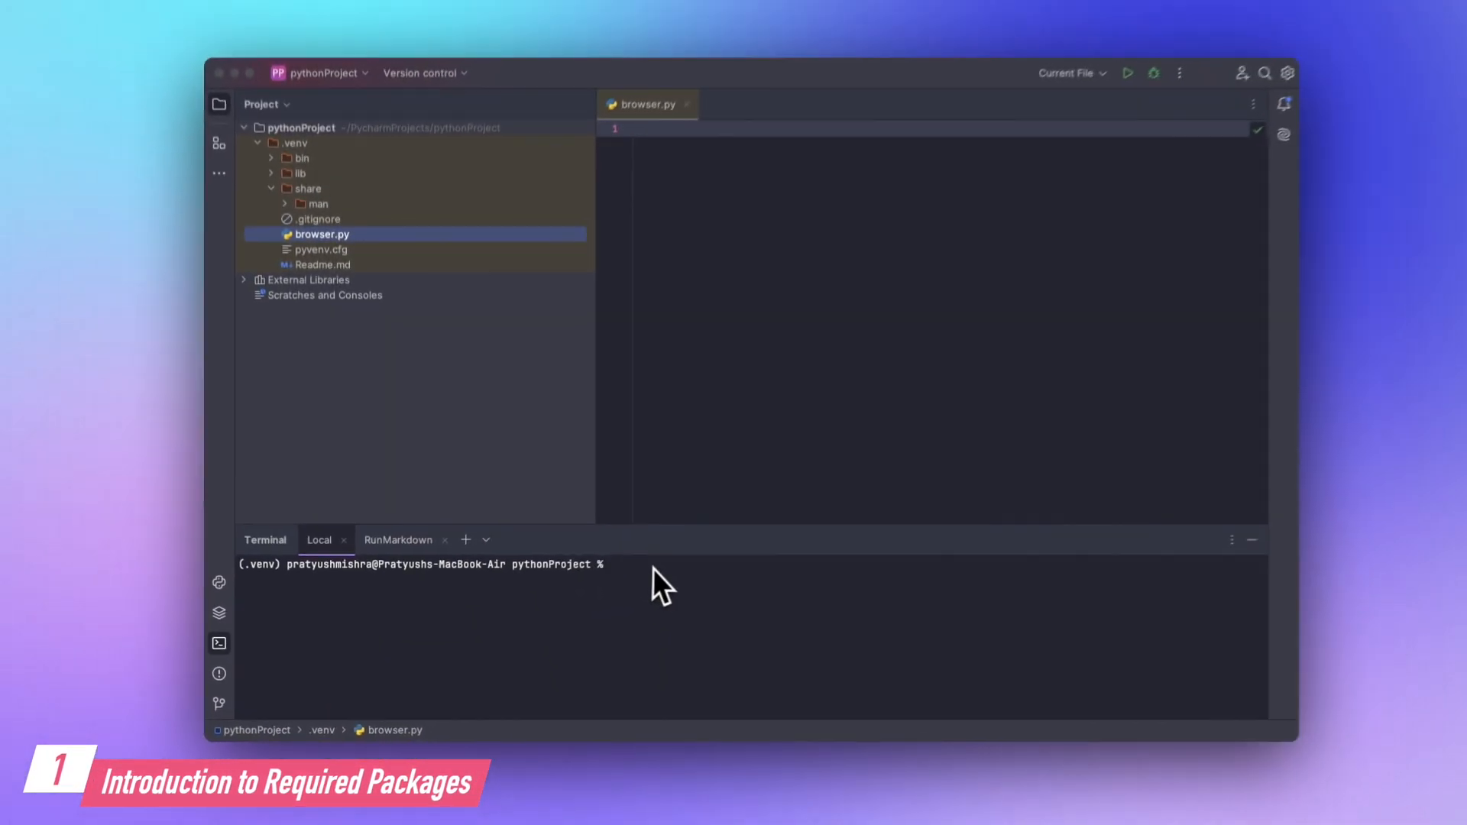
Run pip install customtkinter in the terminal, then pip install tkhtmlview.
type("pip install customtkinter")
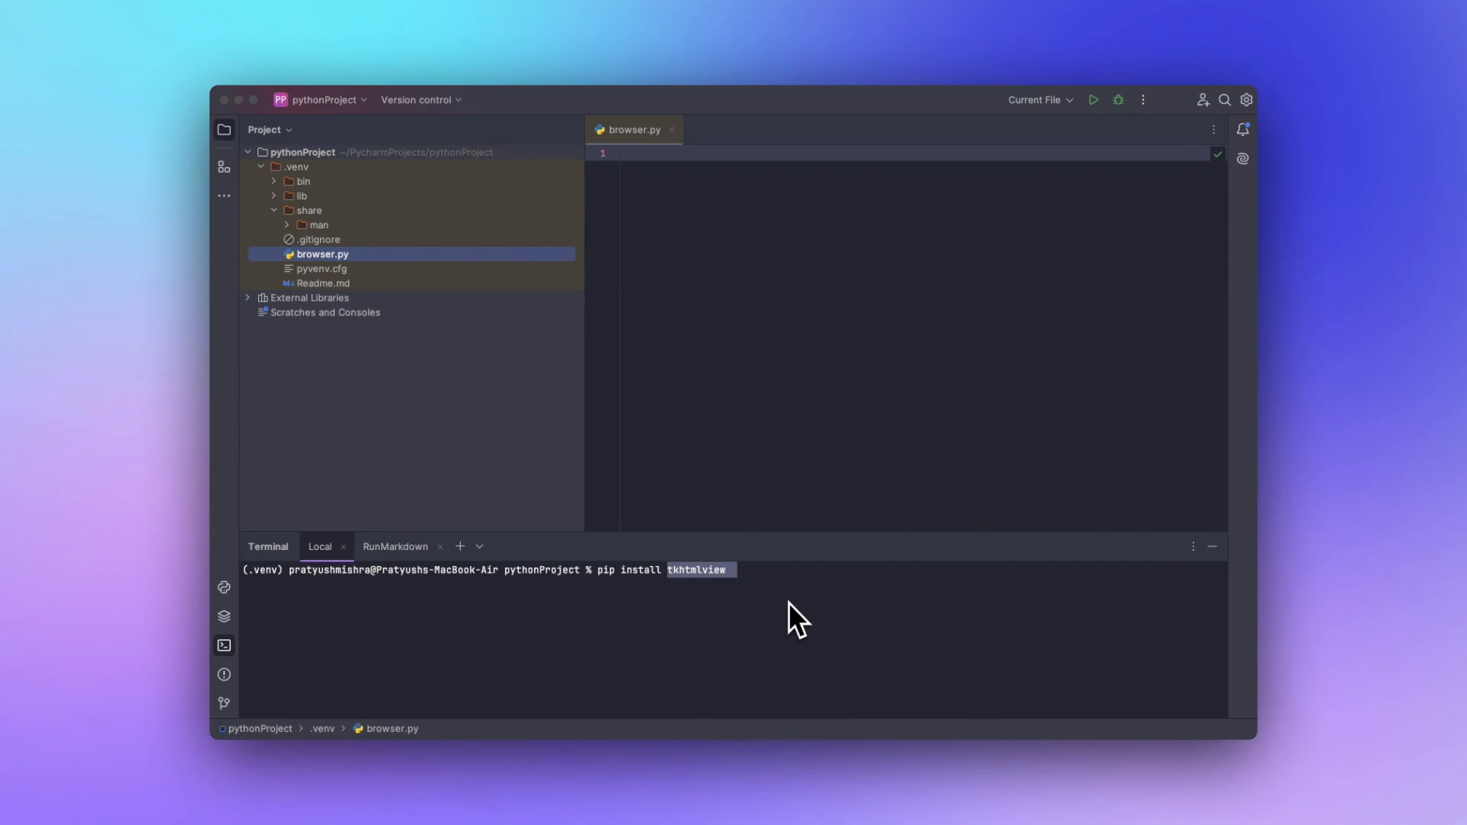
mouse_move(830, 613)
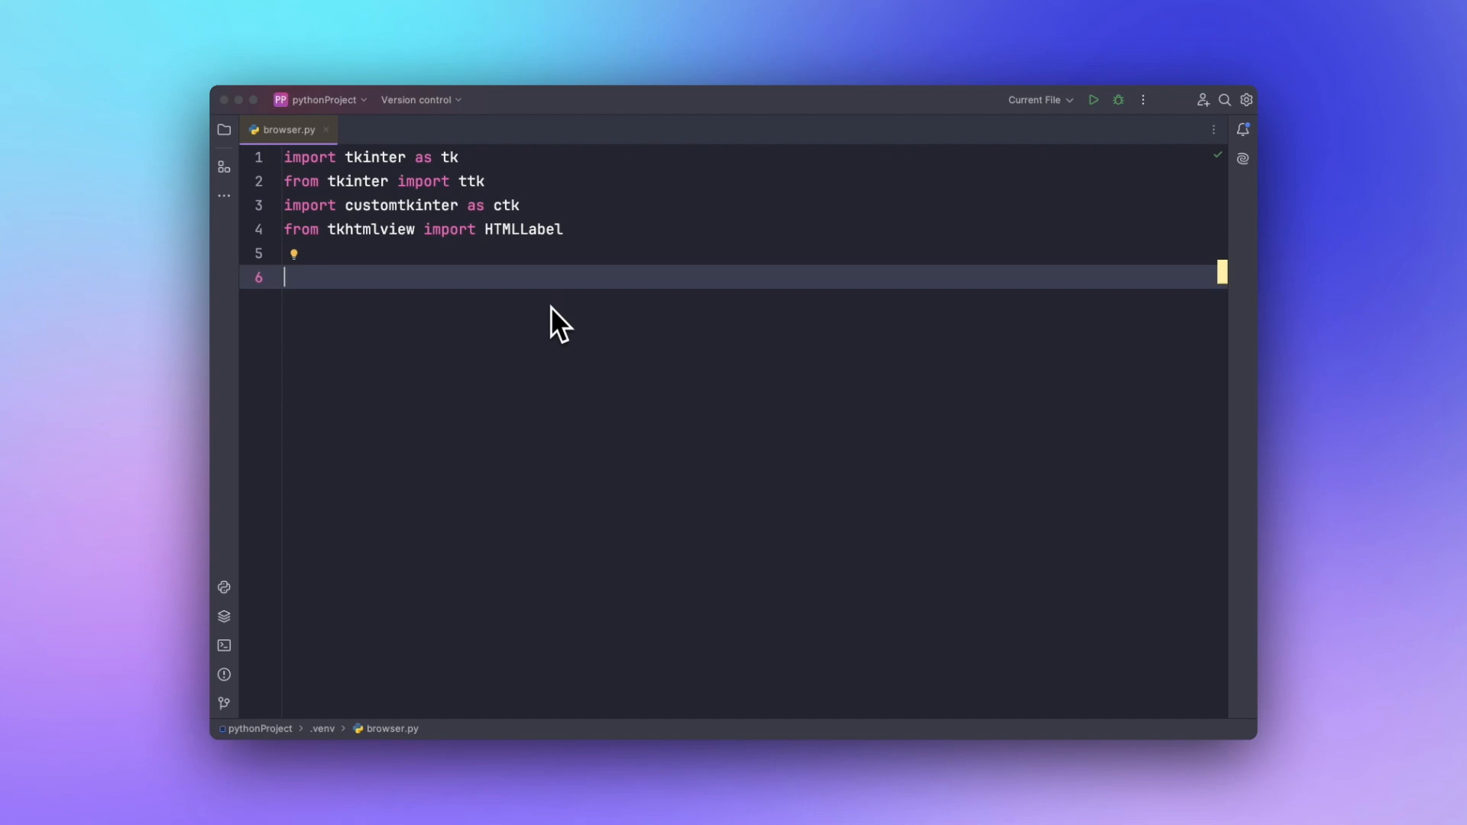
Write the imports, the '# Initialize the main window' root setup, and navigate/go_back functions.
type("# Initialize the main window")
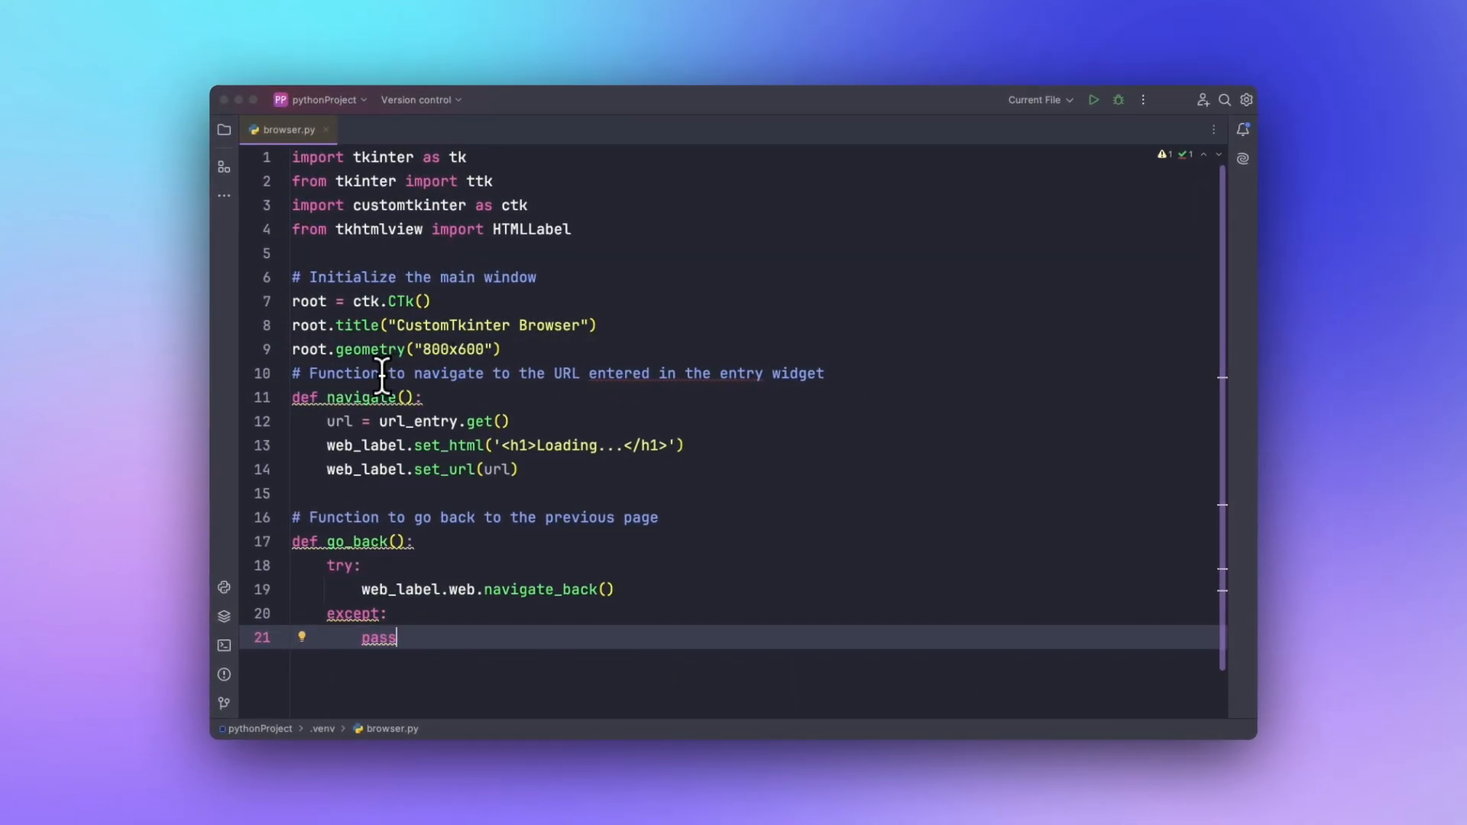
mouse_move(480, 421)
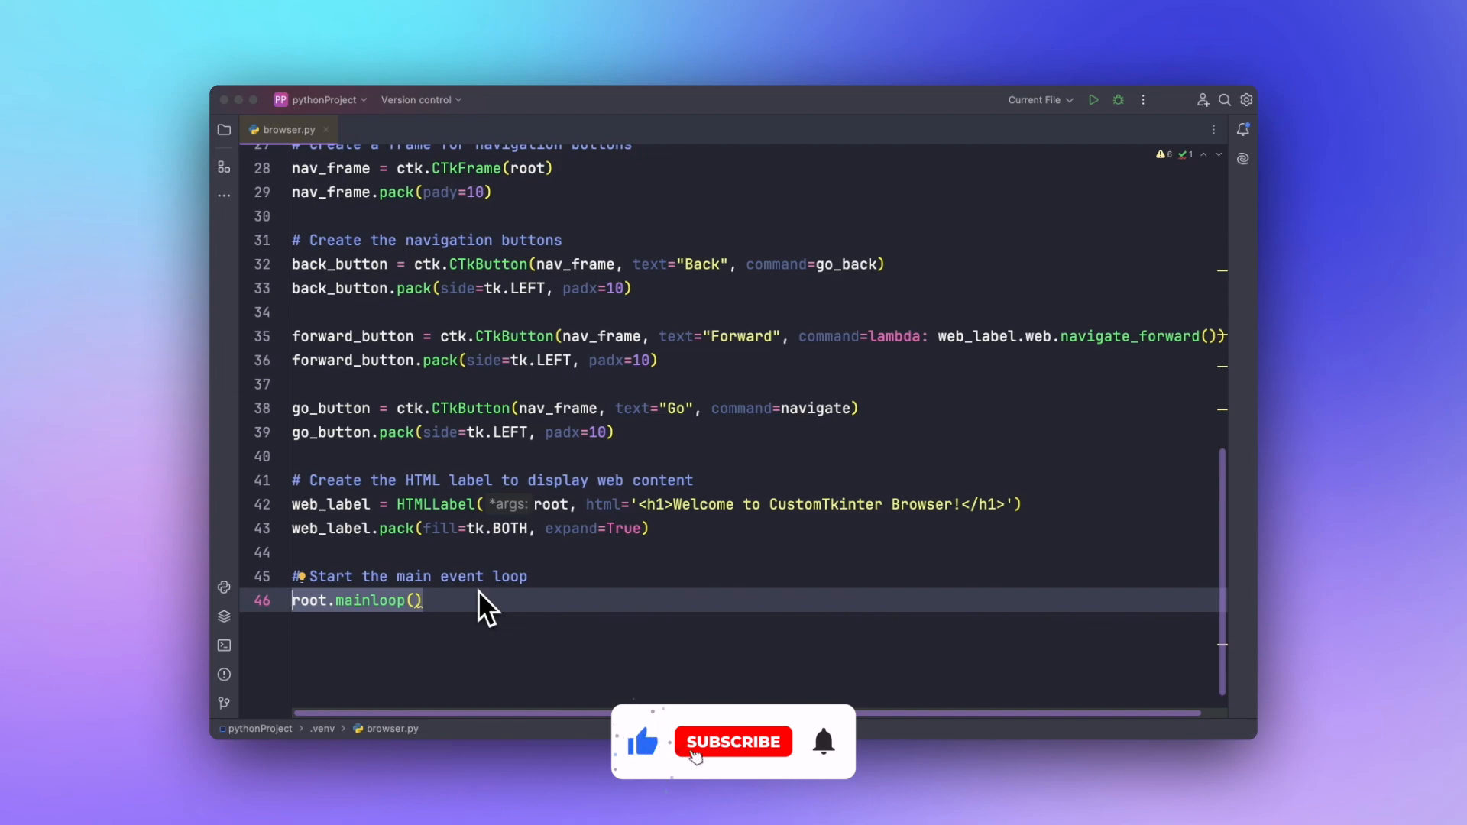
Add the HTMLLabel with the welcome h1, packed fill BOTH expand, and root.mainloop().
left_click(732, 741)
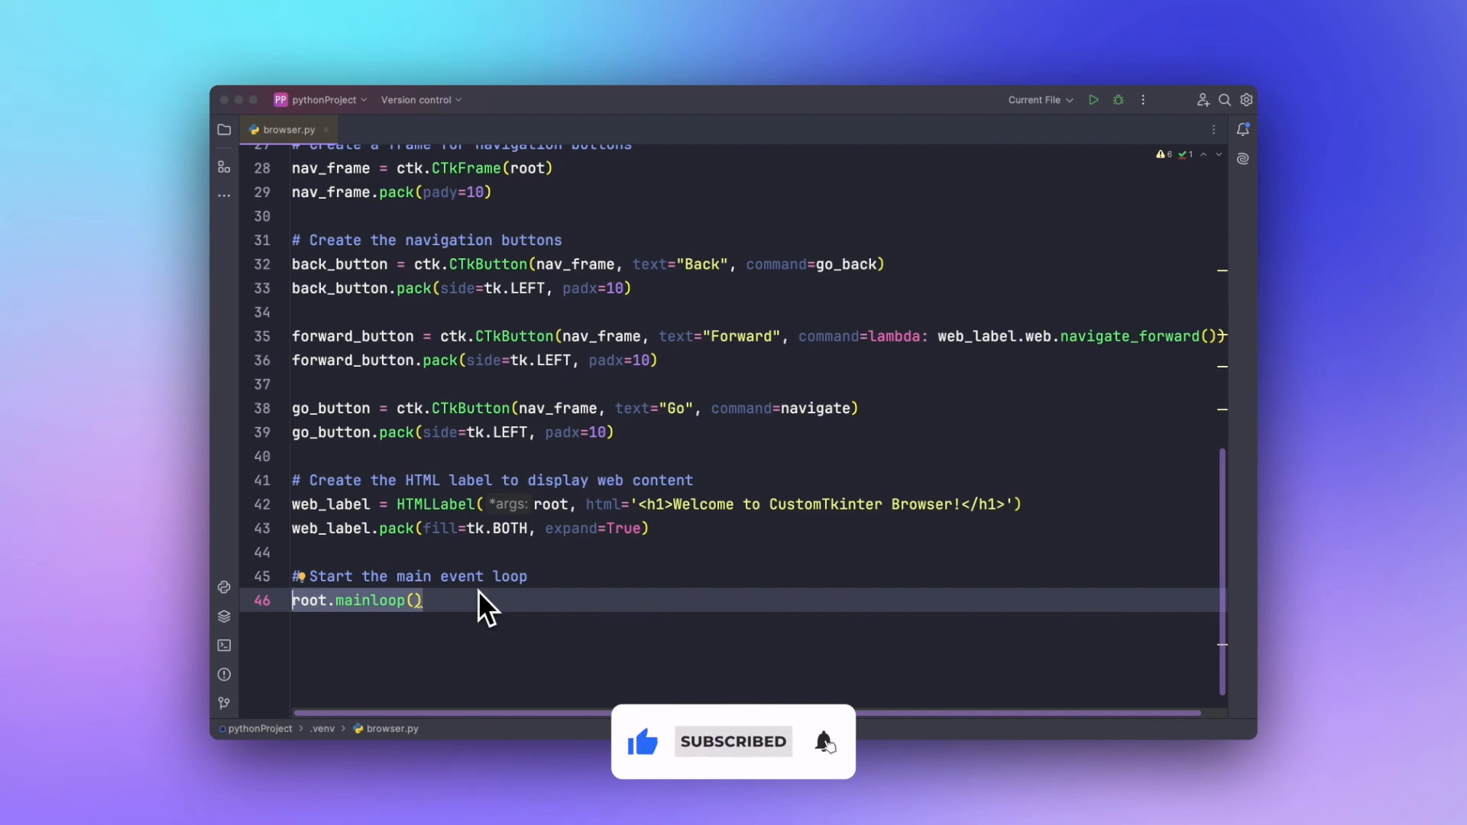